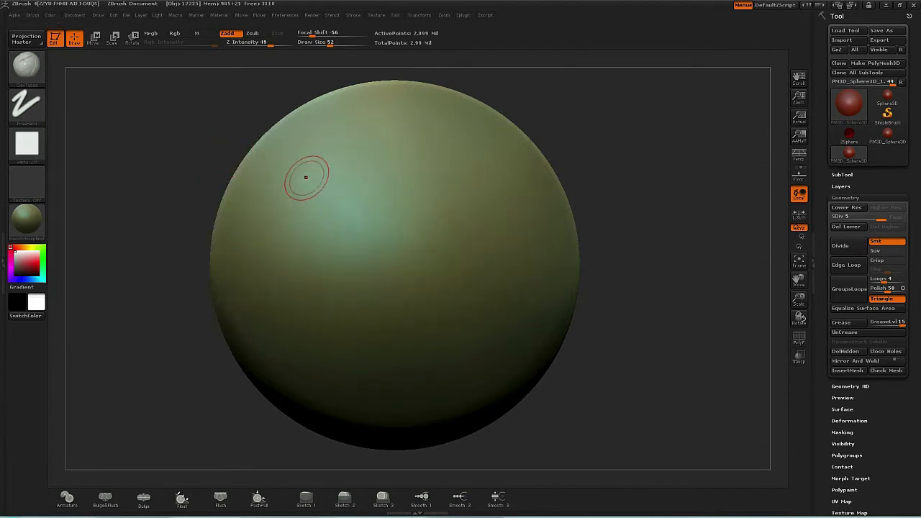
- Paint four overlapping ClayTubes strokes curving across the sphere's upper area, extending toward the lower right
{"action": "left_click_drag", "start_coordinate": [306, 178], "coordinate": [324, 231]}
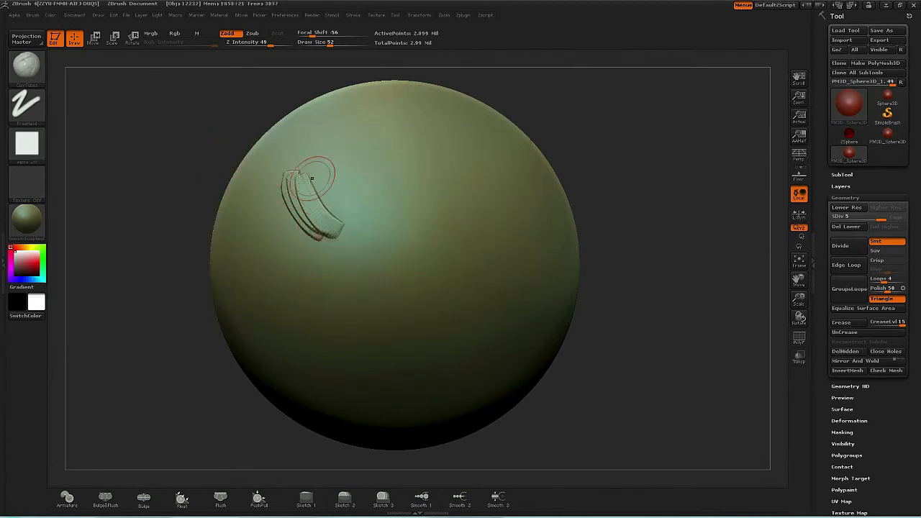
{"action": "left_click_drag", "start_coordinate": [310, 180], "coordinate": [403, 216]}
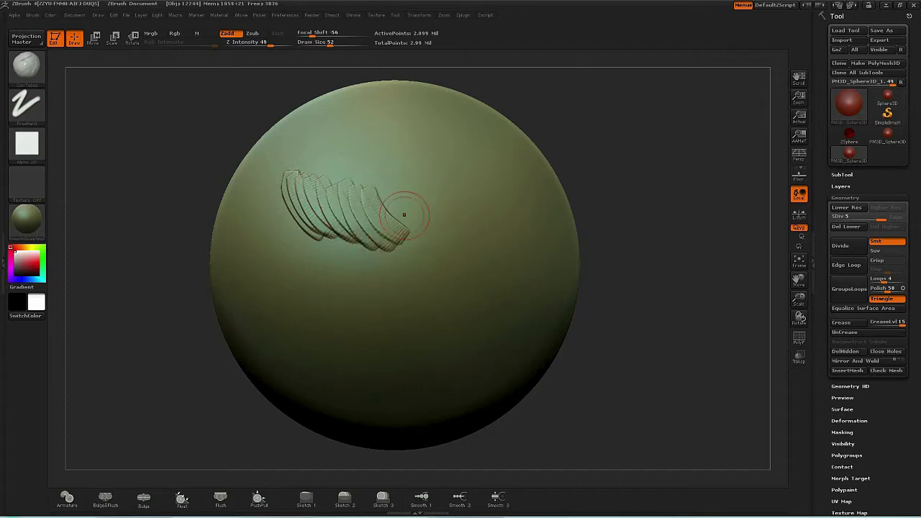
{"action": "left_click_drag", "start_coordinate": [403, 216], "coordinate": [482, 252]}
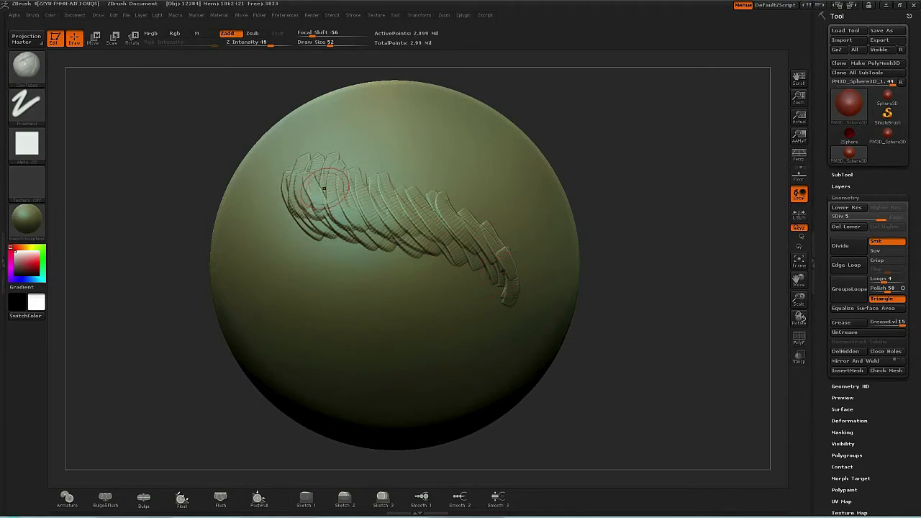
{"action": "left_click_drag", "start_coordinate": [324, 189], "coordinate": [461, 230]}
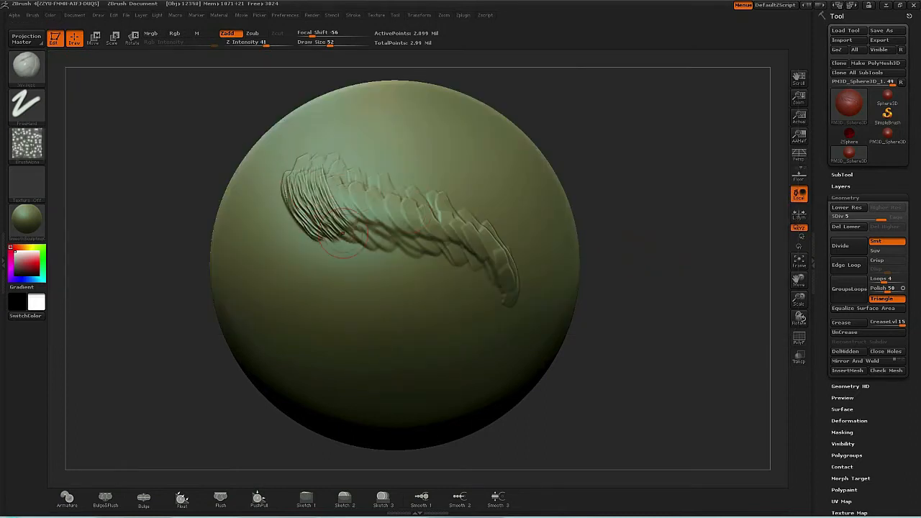
- Stroke fine spray-alpha grooves twice along the ribbed clump's length
{"action": "left_click_drag", "start_coordinate": [338, 223], "coordinate": [396, 209]}
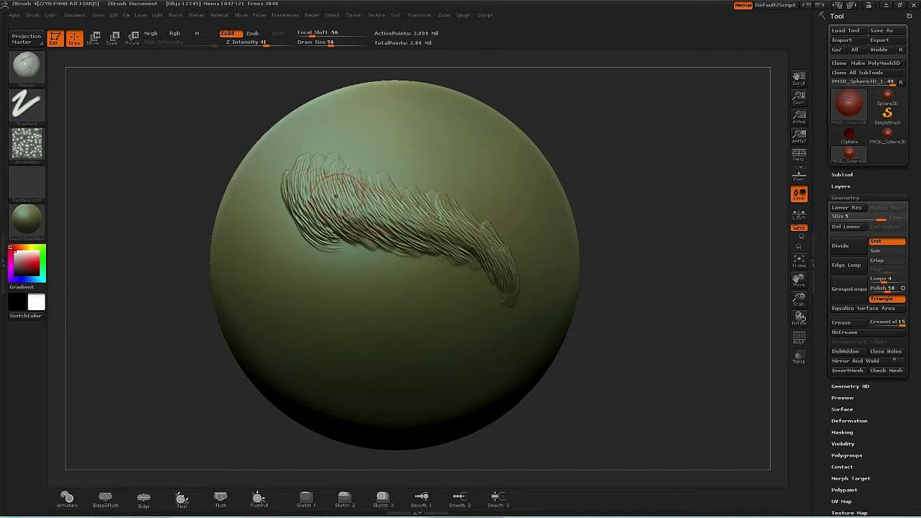
{"action": "left_click_drag", "start_coordinate": [324, 208], "coordinate": [403, 216]}
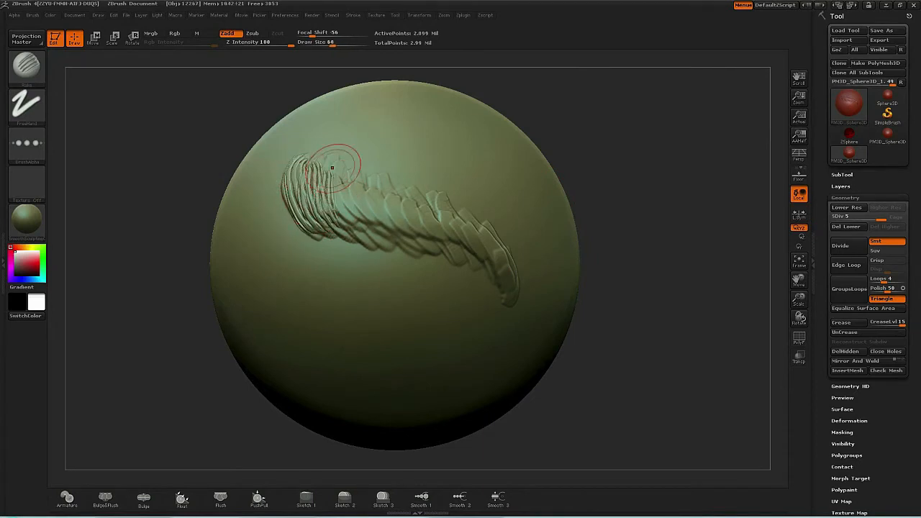
- Rake a long stroke from the clump's top down its curve at Z Intensity 100
{"action": "left_click_drag", "start_coordinate": [331, 167], "coordinate": [457, 248]}
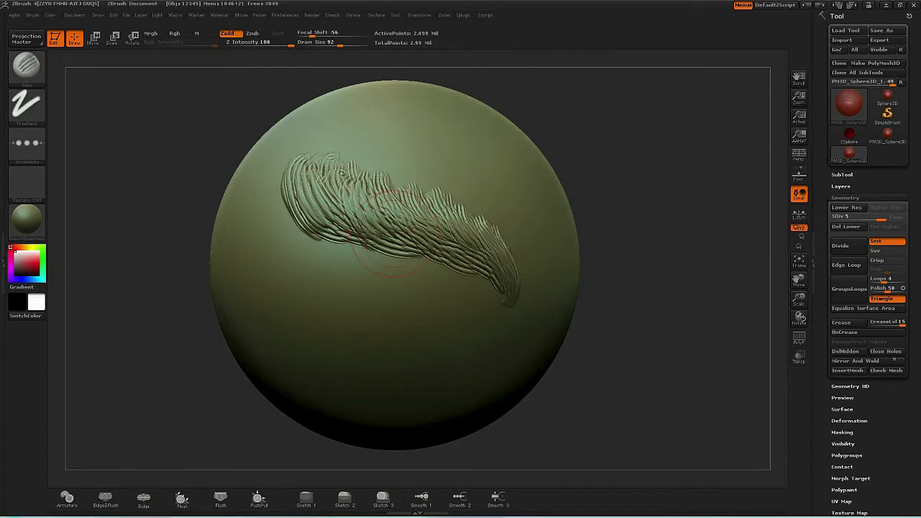
- Add one last Rake stroke through the middle of the hair clump
{"action": "left_click_drag", "start_coordinate": [389, 230], "coordinate": [468, 216]}
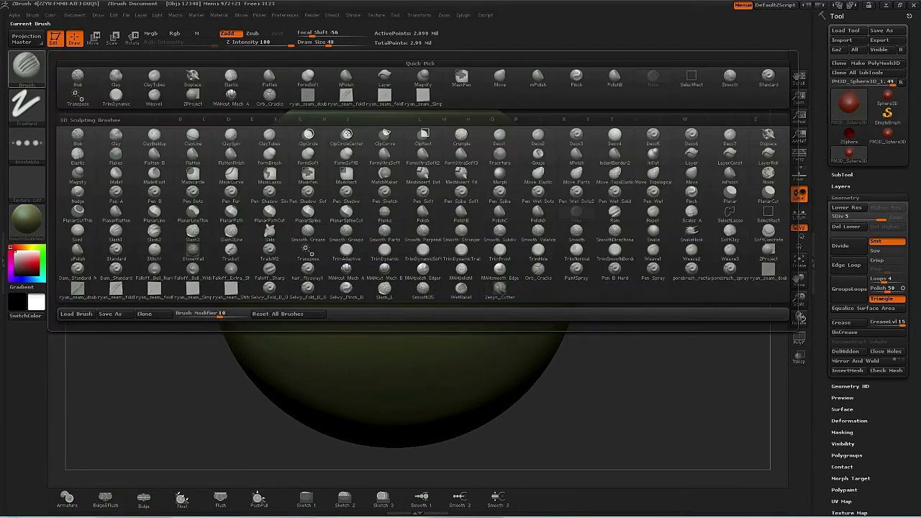
- Pick another brush and sculpt a softened stroke on the sphere's upper right
{"action": "left_click", "coordinate": [230, 137]}
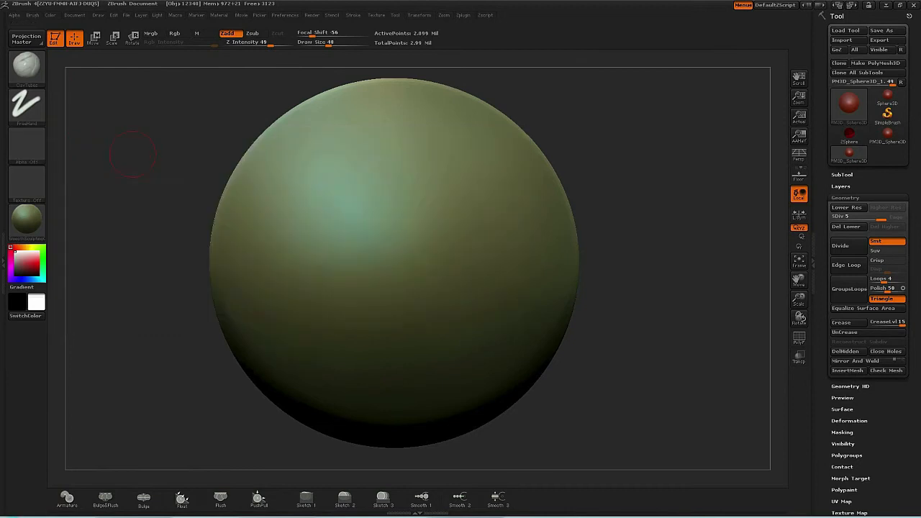
{"action": "mouse_move", "coordinate": [466, 184]}
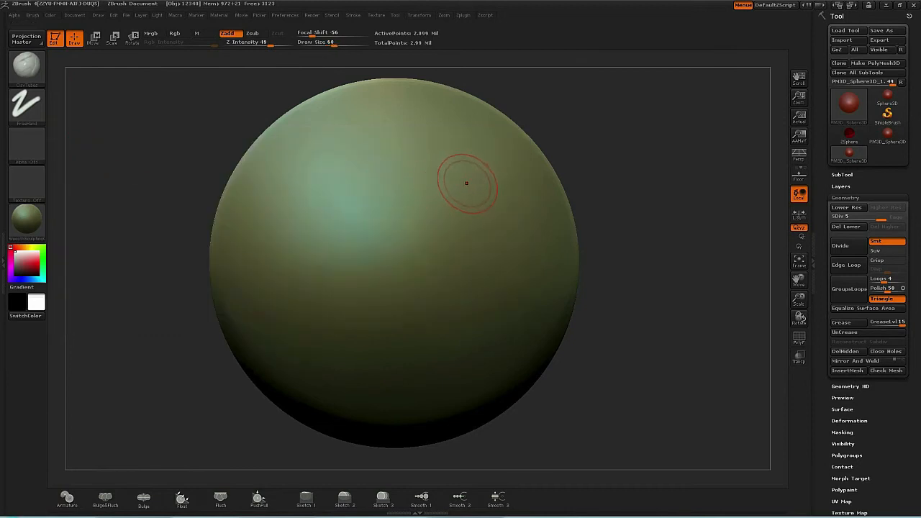
{"action": "left_click_drag", "start_coordinate": [467, 183], "coordinate": [446, 151]}
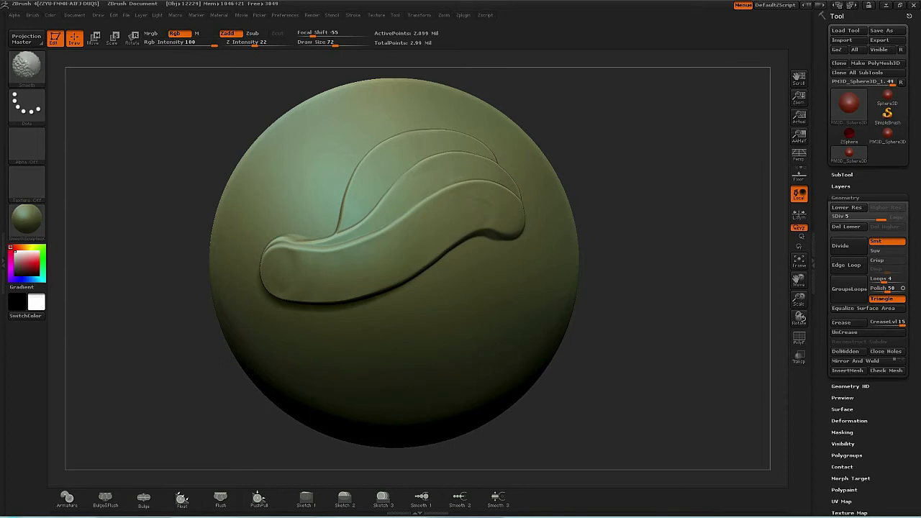
{"action": "mouse_move", "coordinate": [616, 241]}
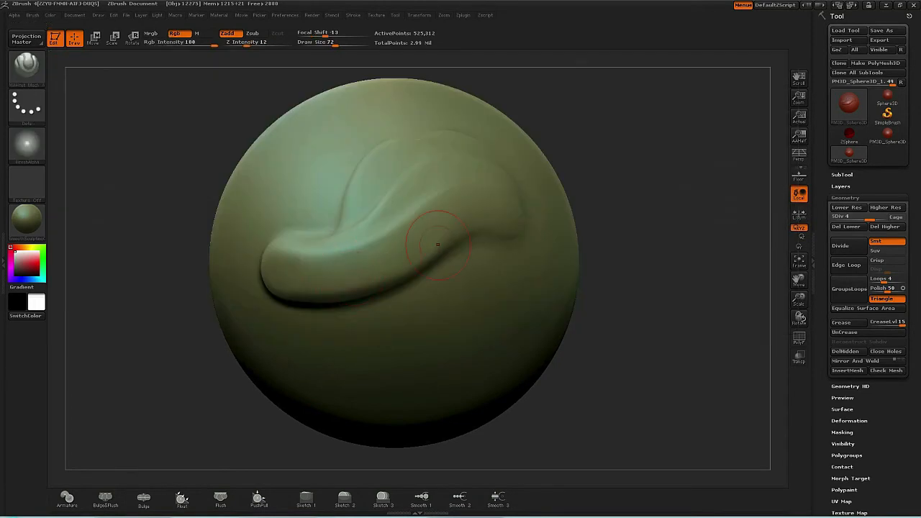
- Carve Dam Standard-style grooves along the clump's top and lower edge
{"action": "left_click", "coordinate": [438, 244]}
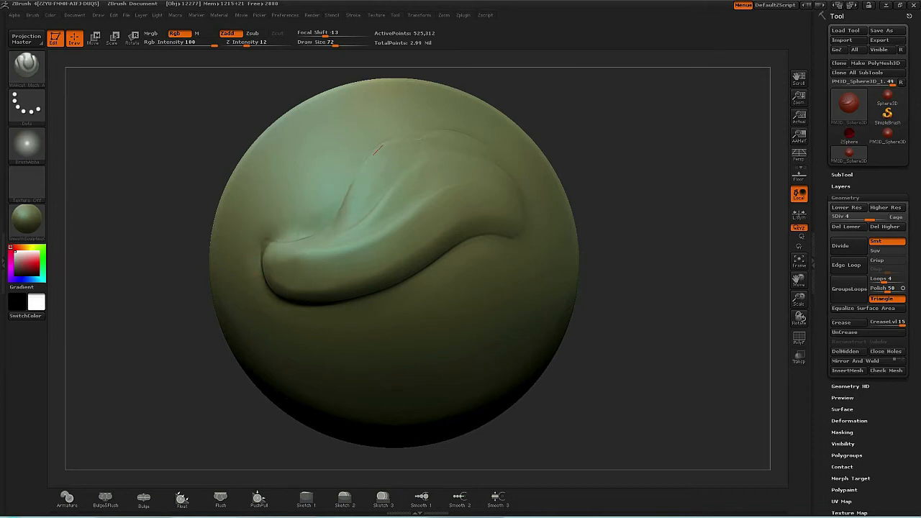
{"action": "left_click_drag", "start_coordinate": [374, 151], "coordinate": [483, 140]}
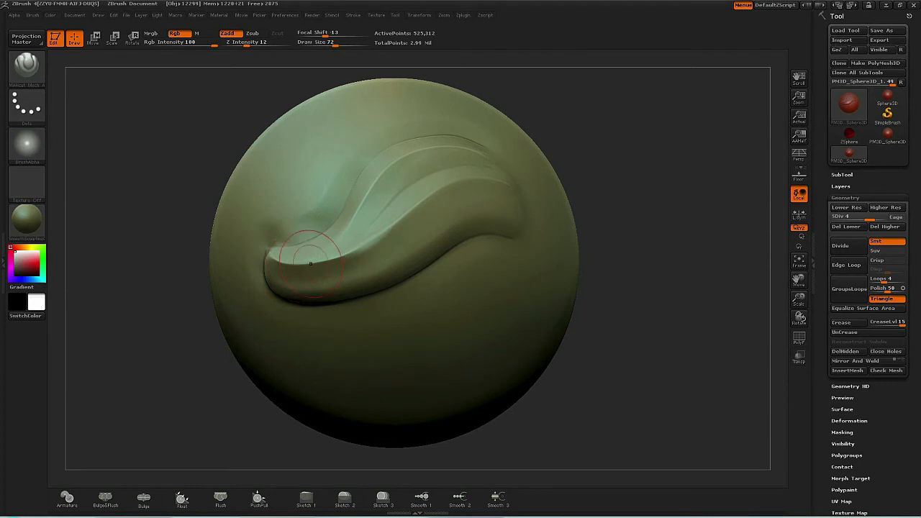
{"action": "left_click_drag", "start_coordinate": [310, 266], "coordinate": [403, 223]}
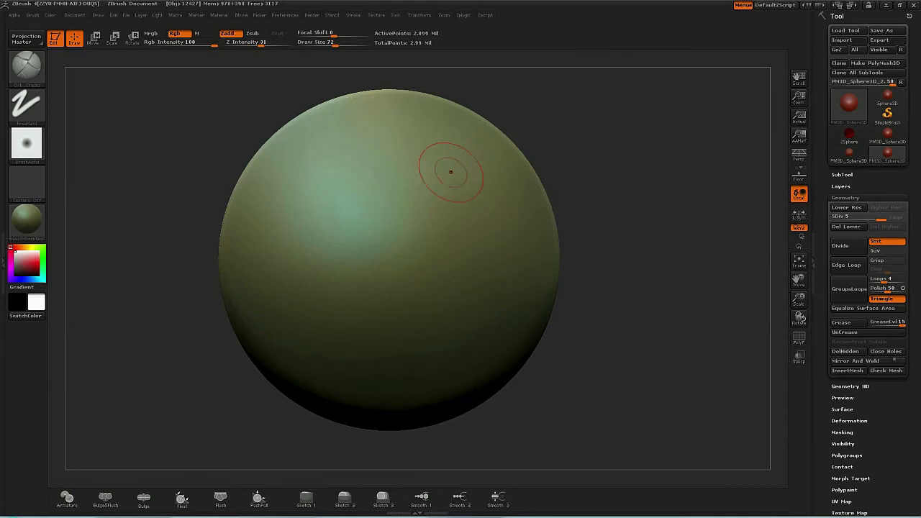
- Sweep a hair-clump brush stroke diagonally across the sphere to form wavy strands
{"action": "left_click_drag", "start_coordinate": [450, 173], "coordinate": [302, 259]}
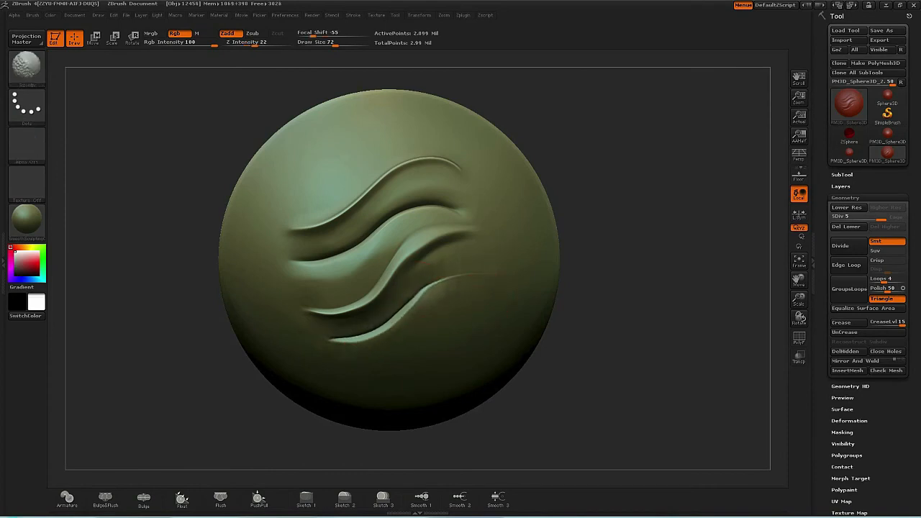
- Choose the Smooth/Polish brush from the right-side panel to soften the strands
{"action": "left_click", "coordinate": [846, 208]}
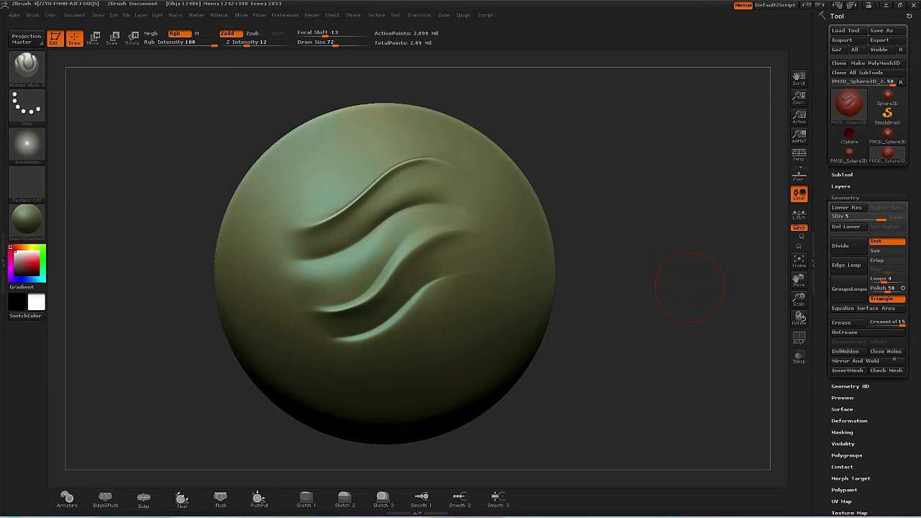
{"action": "mouse_move", "coordinate": [705, 274]}
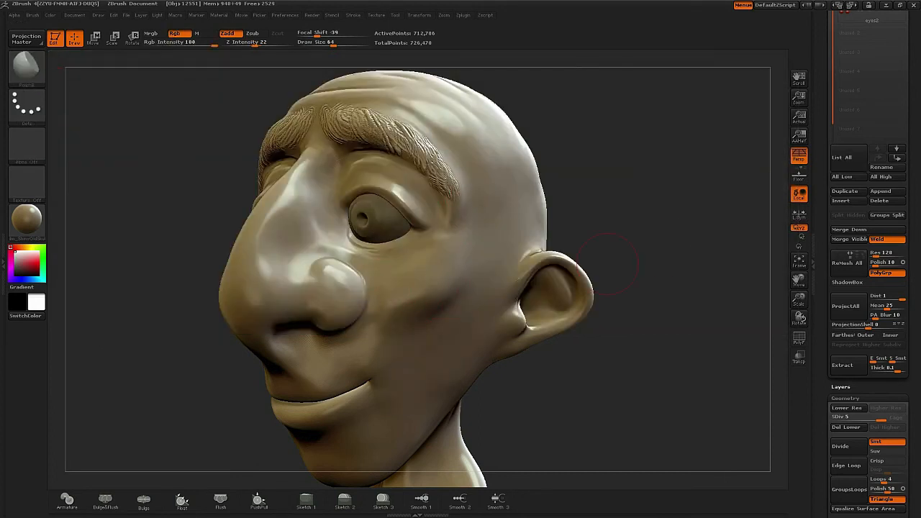
- Orbit under the head04 cartoon head, zoom to the ear, and polish its rim flat
{"action": "left_click_drag", "start_coordinate": [608, 270], "coordinate": [277, 198]}
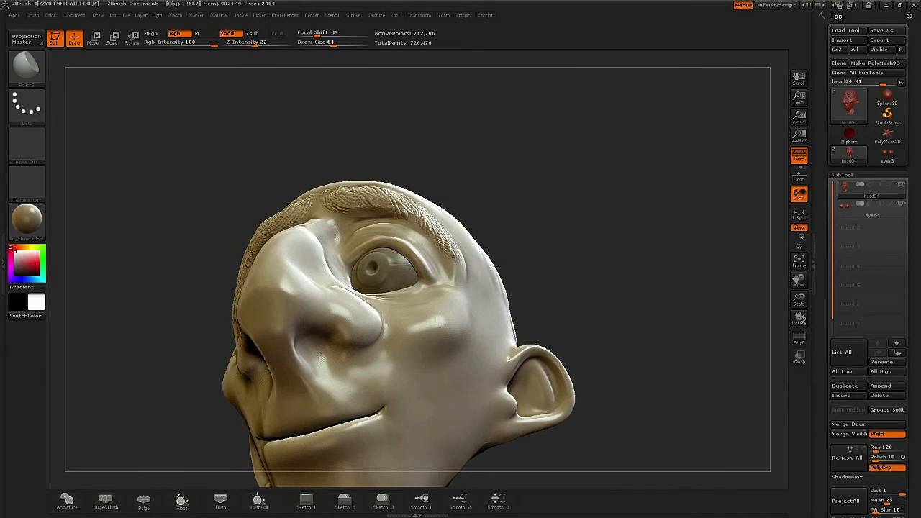
{"action": "left_click_drag", "start_coordinate": [396, 288], "coordinate": [410, 295]}
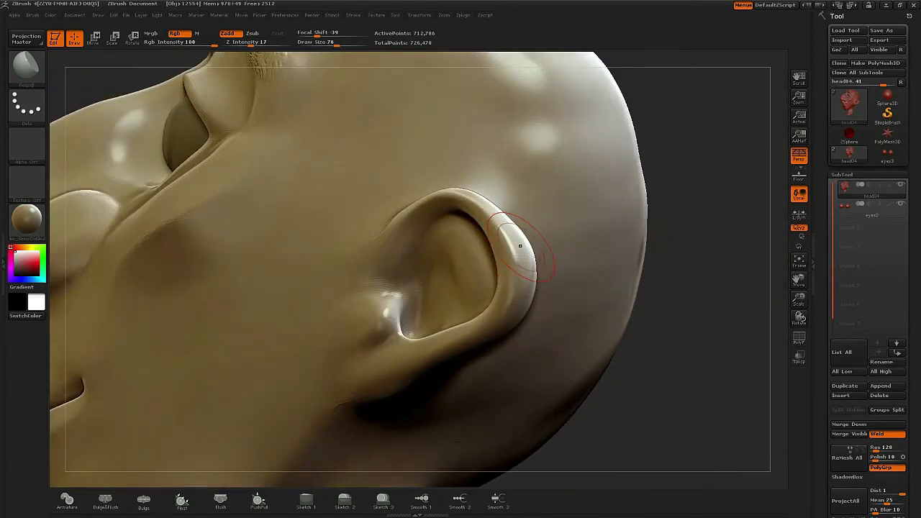
{"action": "left_click_drag", "start_coordinate": [518, 244], "coordinate": [640, 360]}
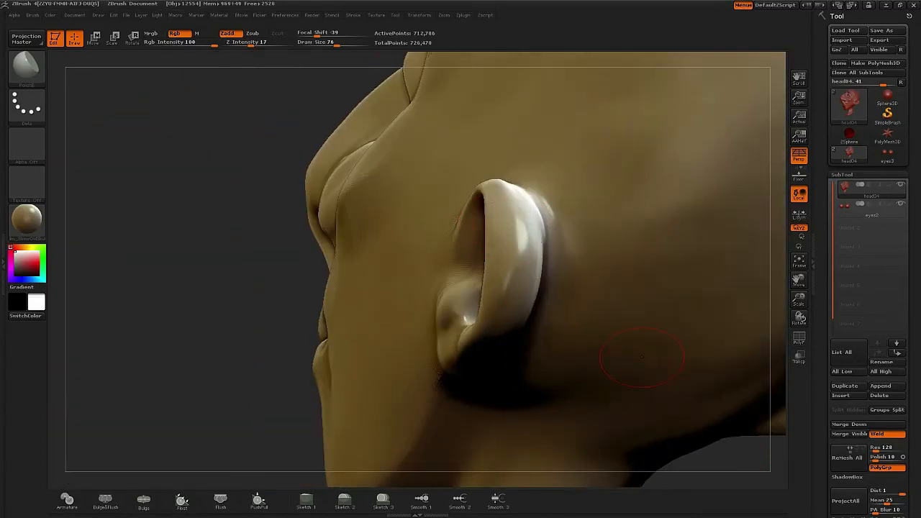